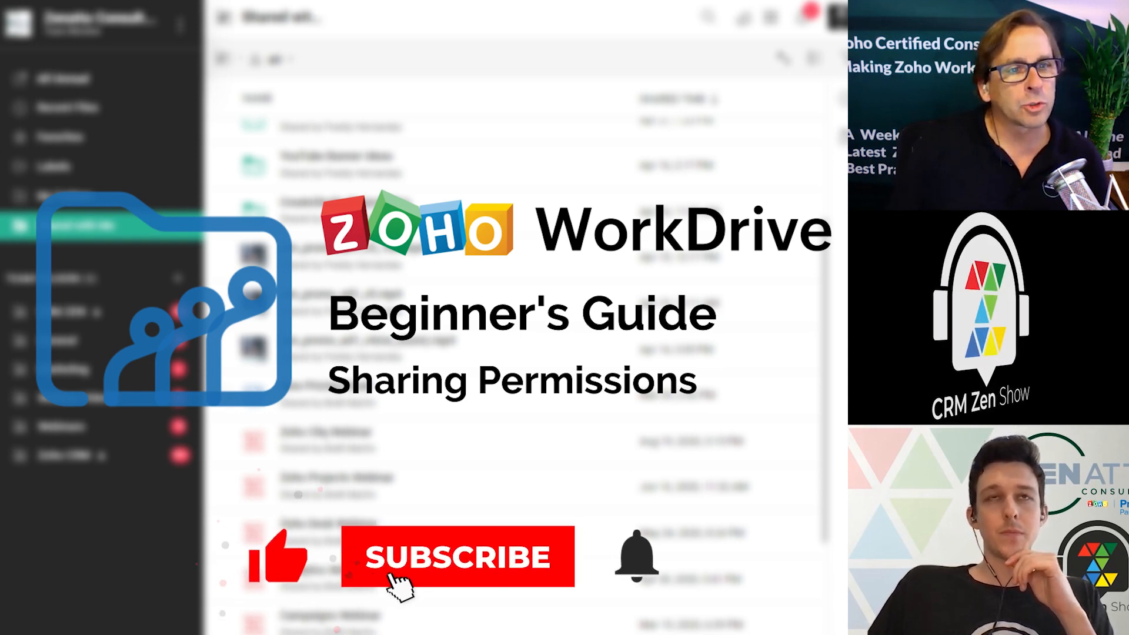
Open the Sales Collateral team folder from the sidebar
{"action": "left_click", "coordinate": [457, 556]}
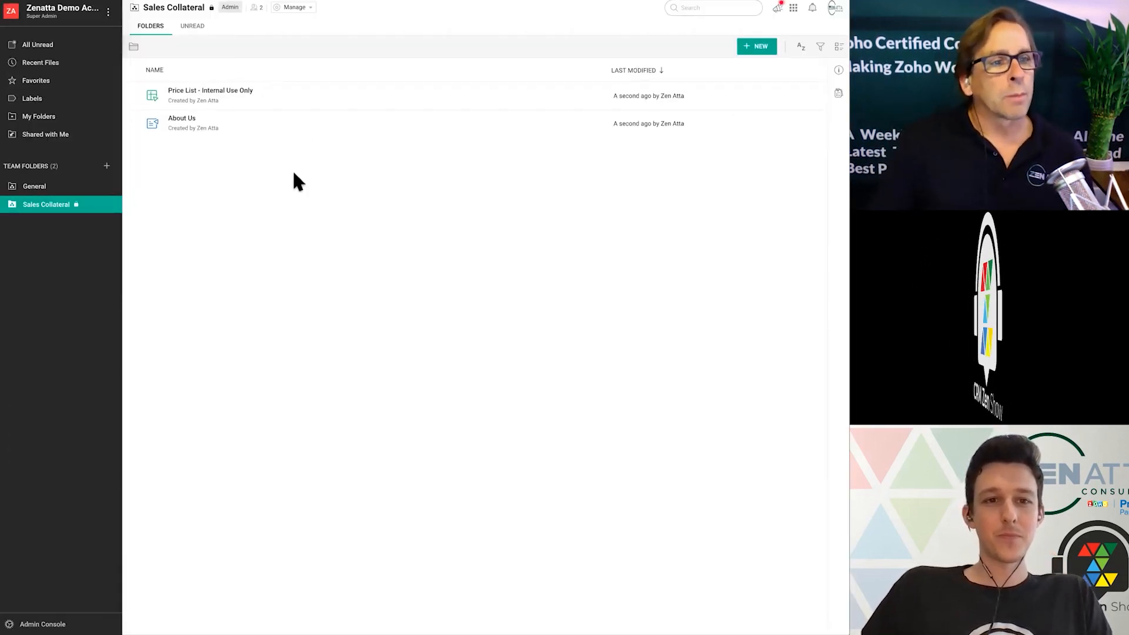
{"action": "mouse_move", "coordinate": [268, 203]}
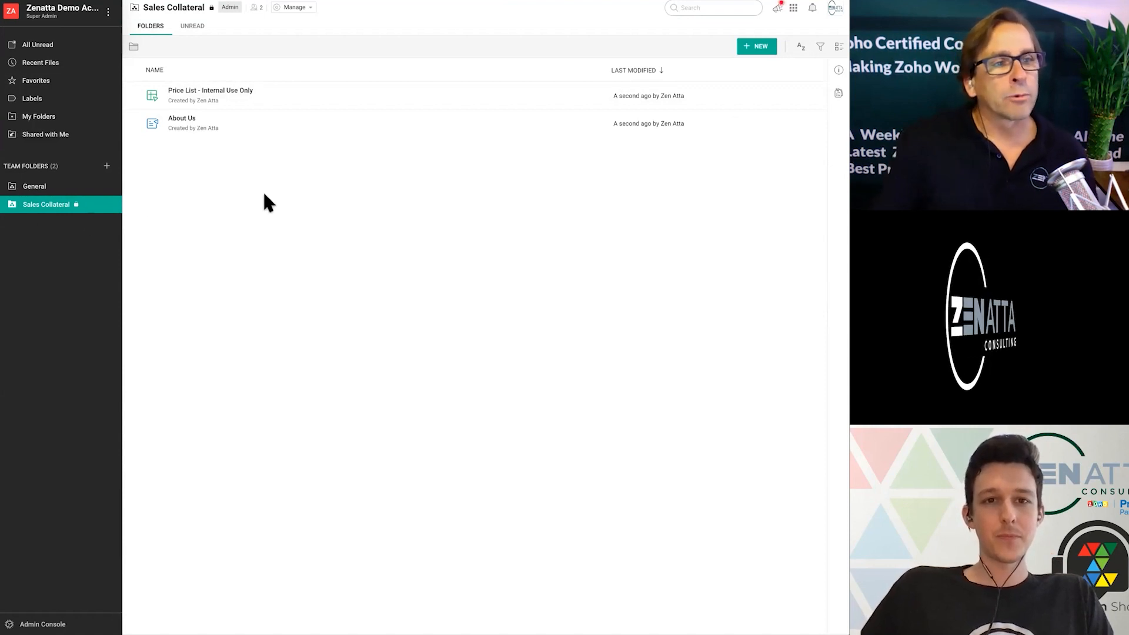
{"action": "mouse_move", "coordinate": [181, 123]}
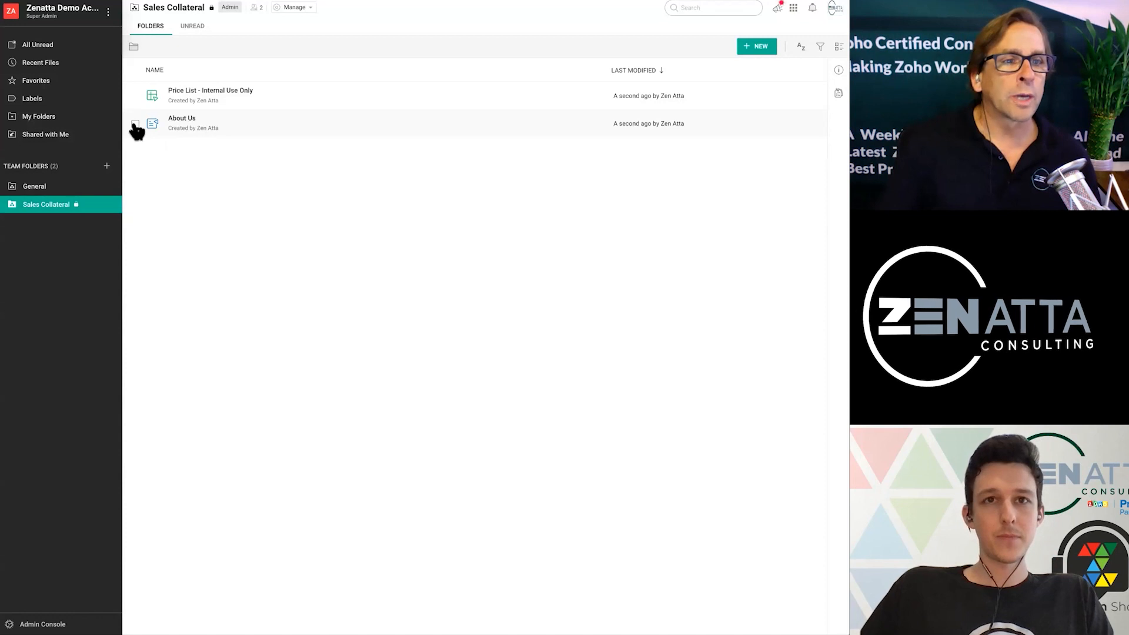
Open About Us in Writer, check its Share access (team folder members), then return to WorkDrive
{"action": "left_click", "coordinate": [134, 123]}
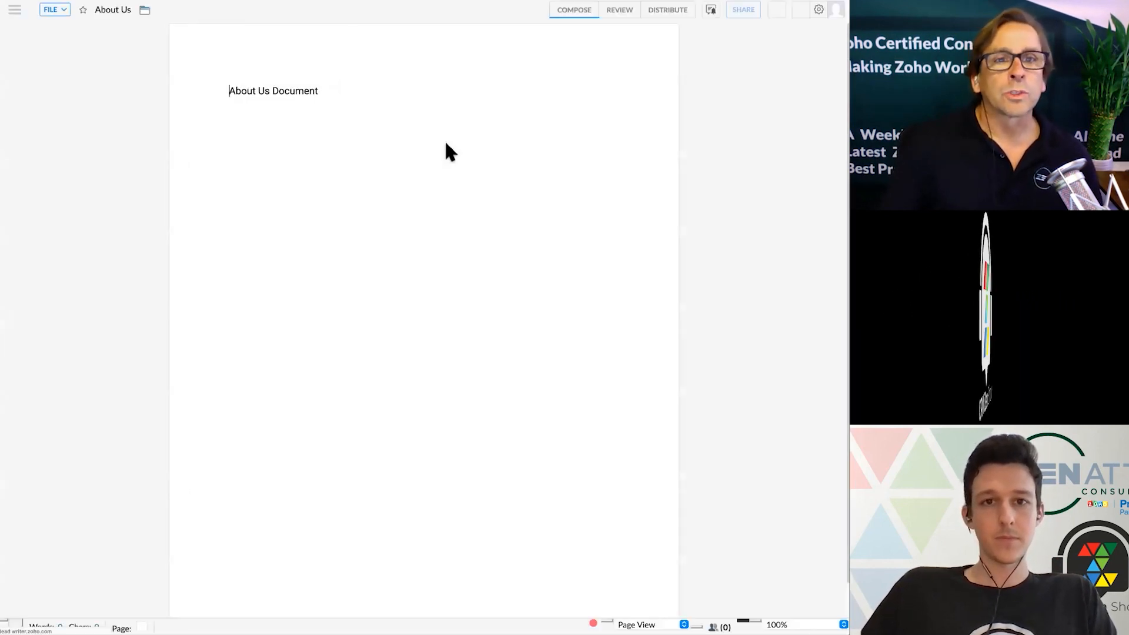
{"action": "left_click", "coordinate": [710, 10]}
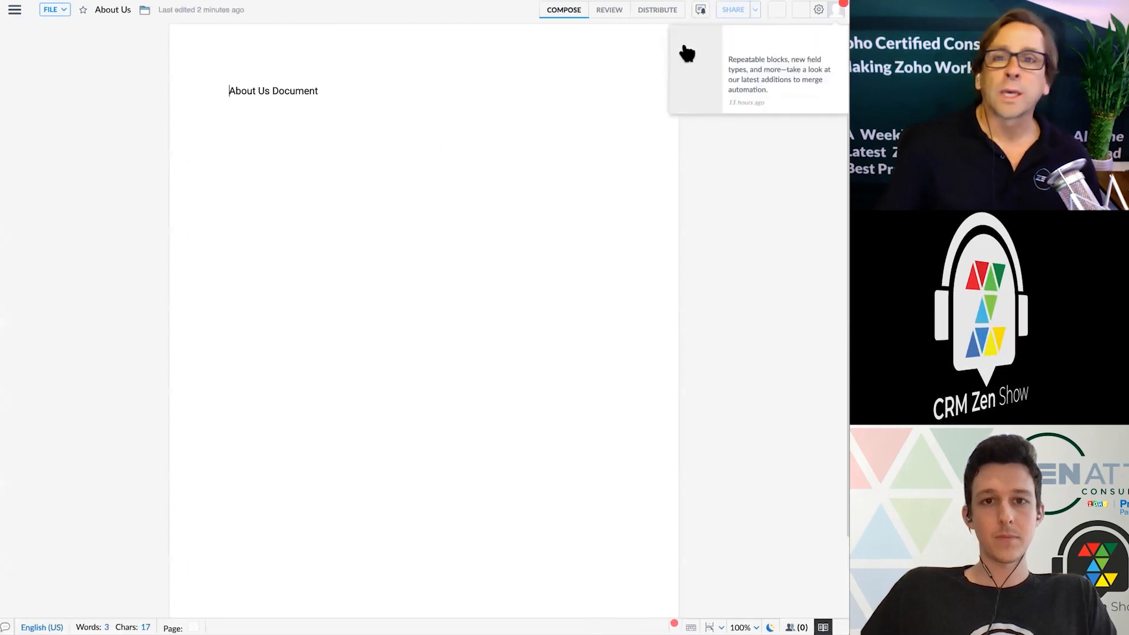
{"action": "left_click", "coordinate": [755, 9]}
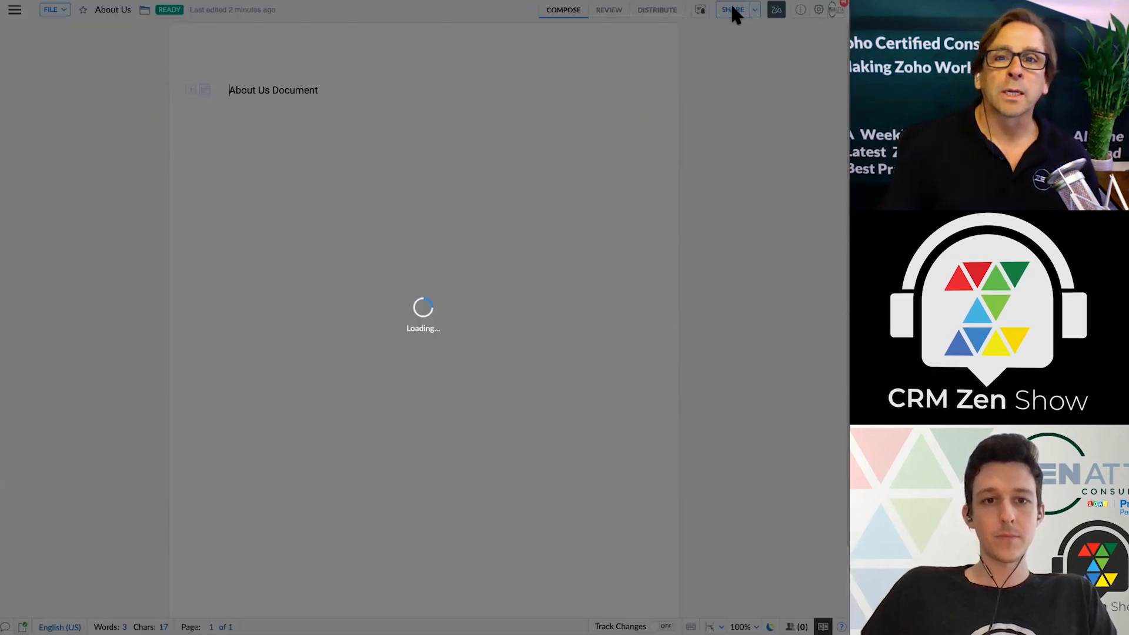
{"action": "left_click", "coordinate": [732, 10]}
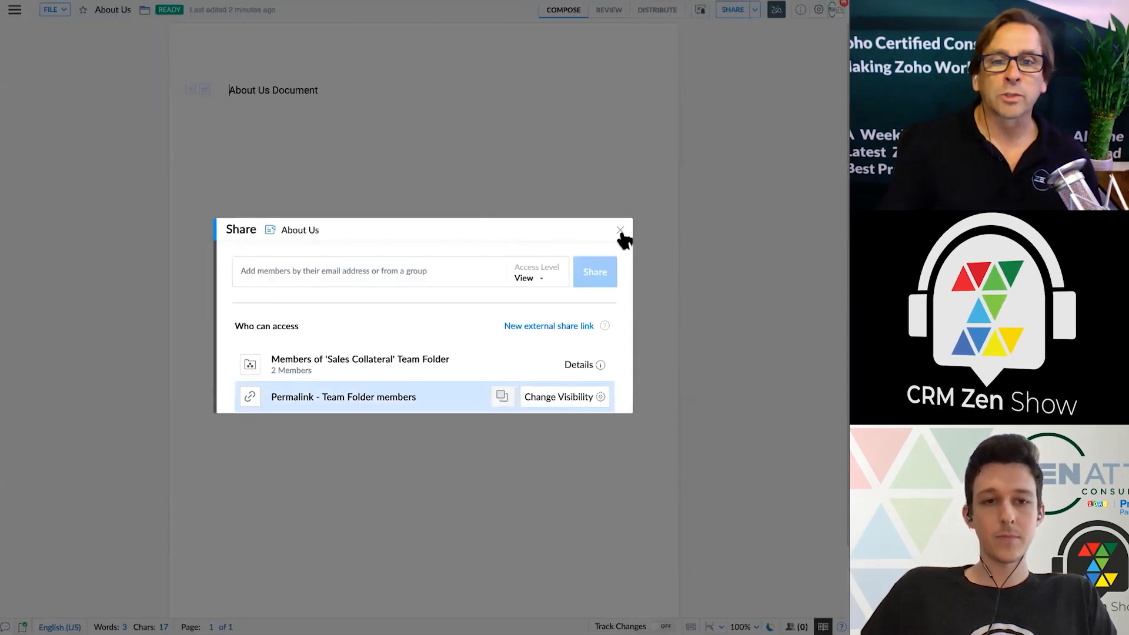
{"action": "left_click", "coordinate": [619, 230]}
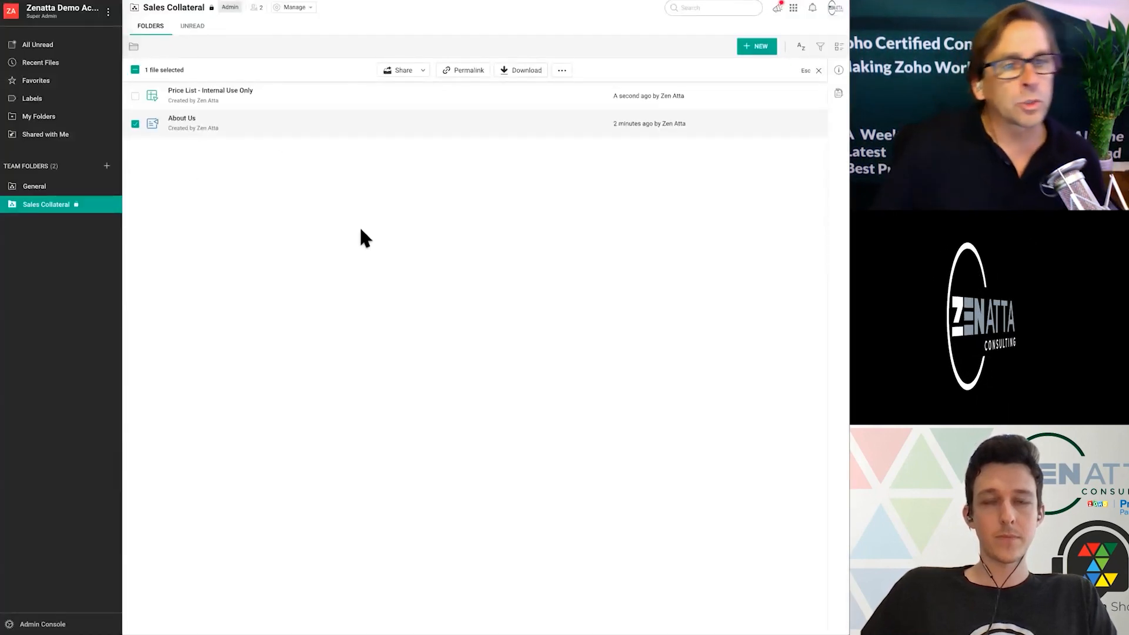
Show the Share dialog for the selected About Us file
{"action": "left_click", "coordinate": [402, 69]}
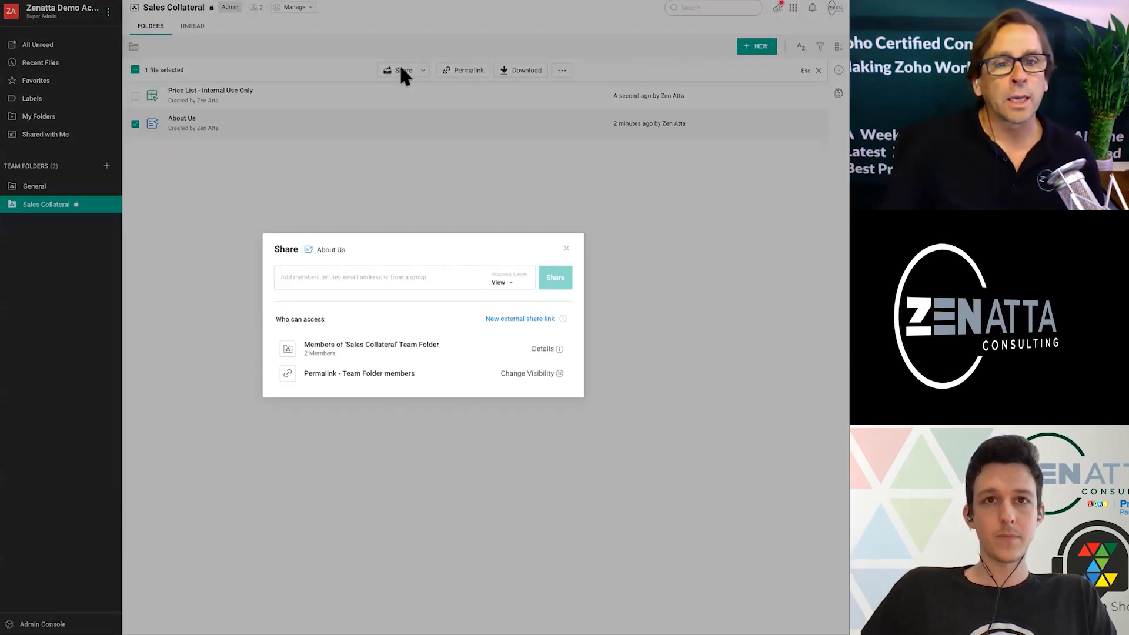
{"action": "mouse_move", "coordinate": [395, 326]}
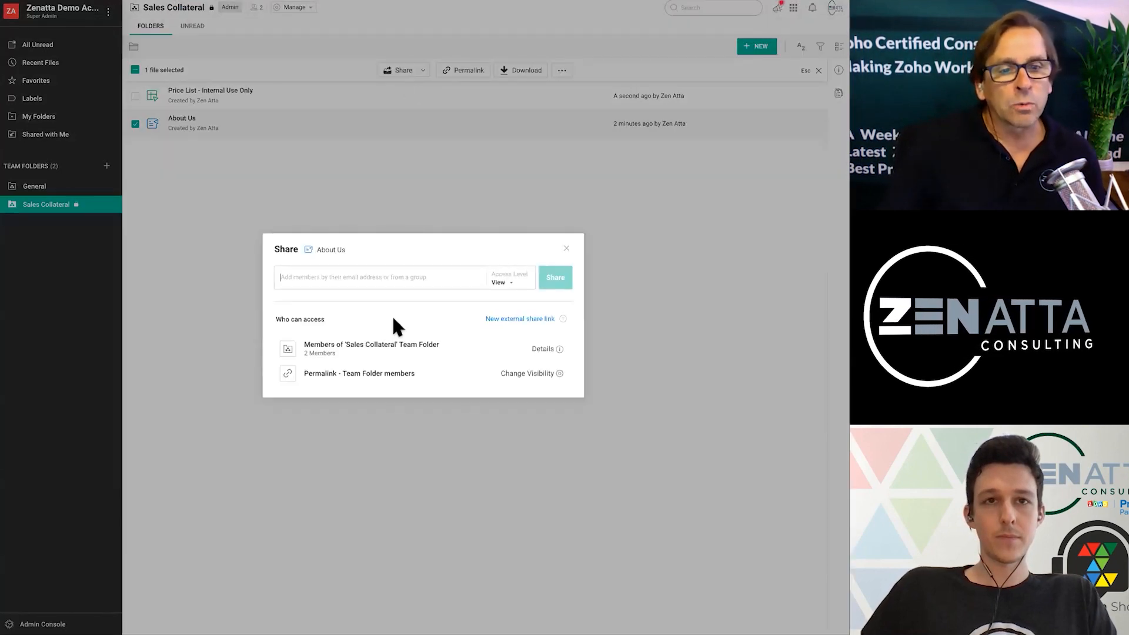
{"action": "mouse_move", "coordinate": [479, 348]}
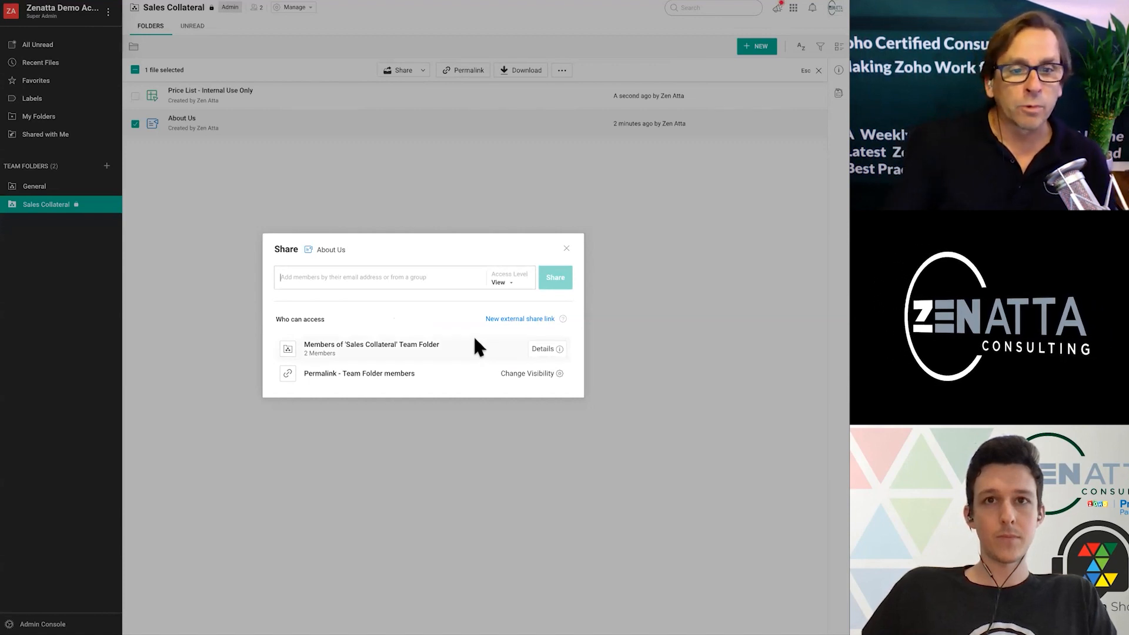
{"action": "mouse_move", "coordinate": [370, 345]}
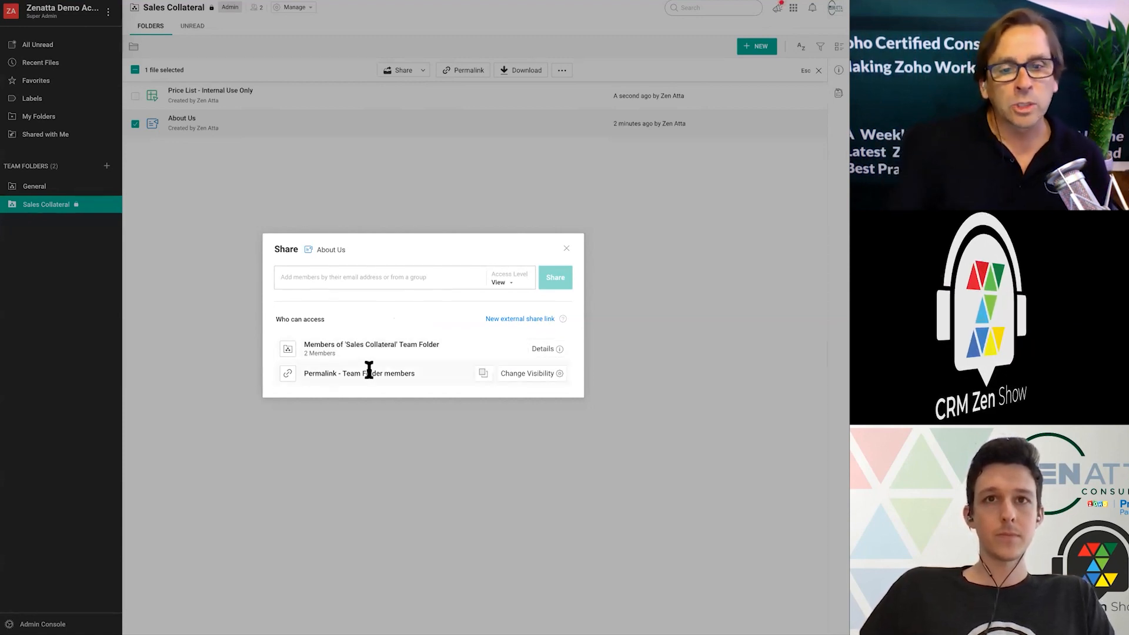
{"action": "mouse_move", "coordinate": [364, 383]}
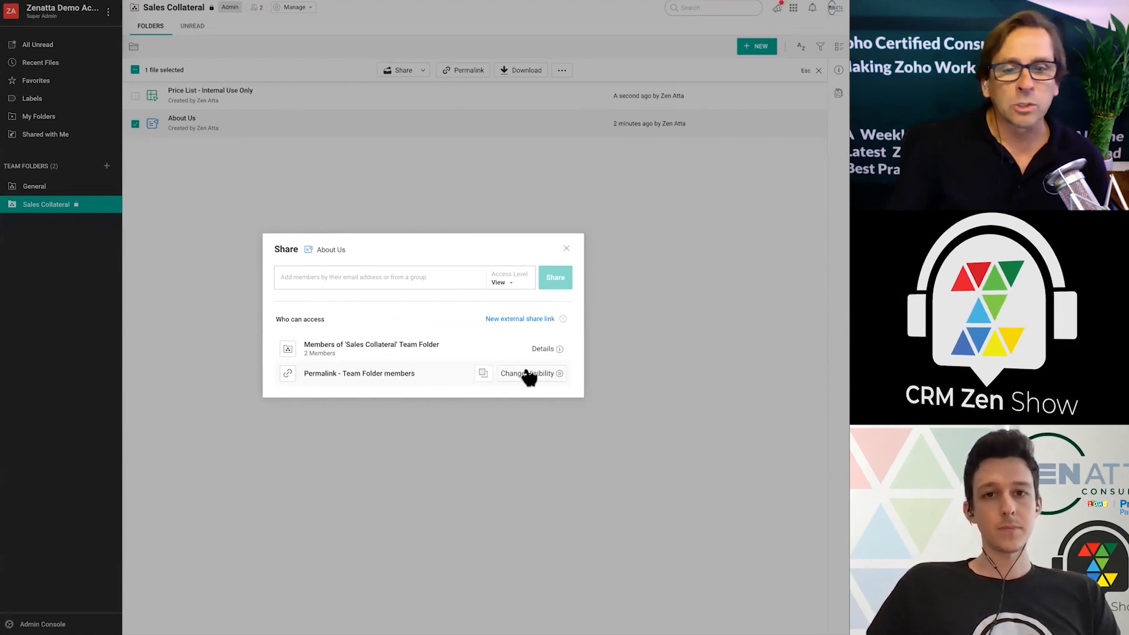
Try permalink access as anyone on the internet and Zenatta Demo Account team, then restore team folder members
{"action": "left_click", "coordinate": [528, 373]}
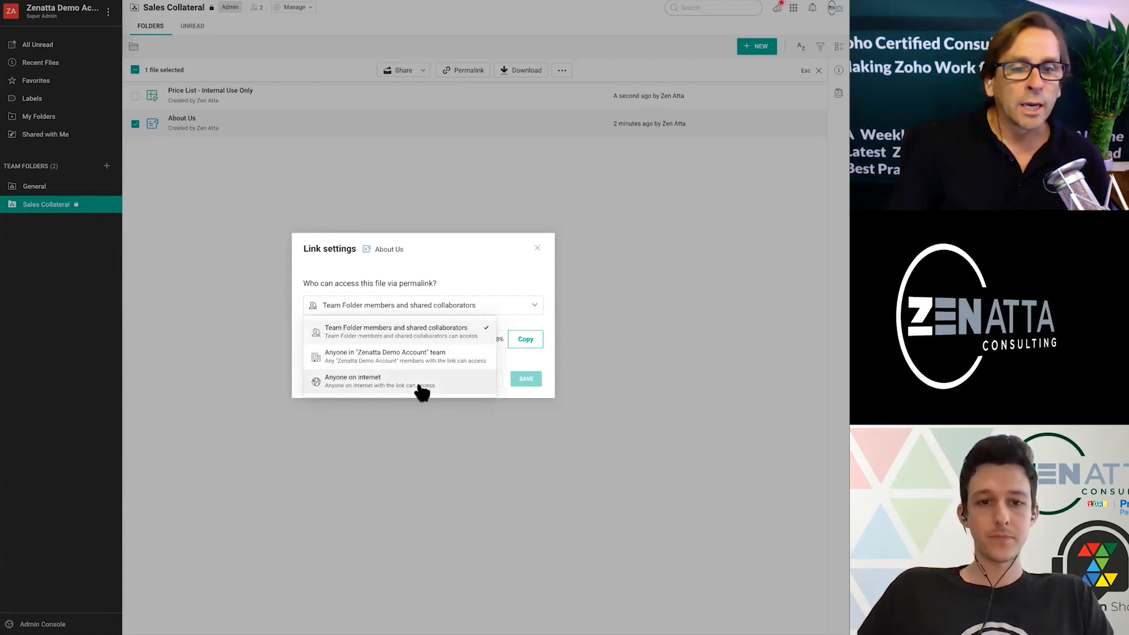
{"action": "left_click", "coordinate": [352, 377]}
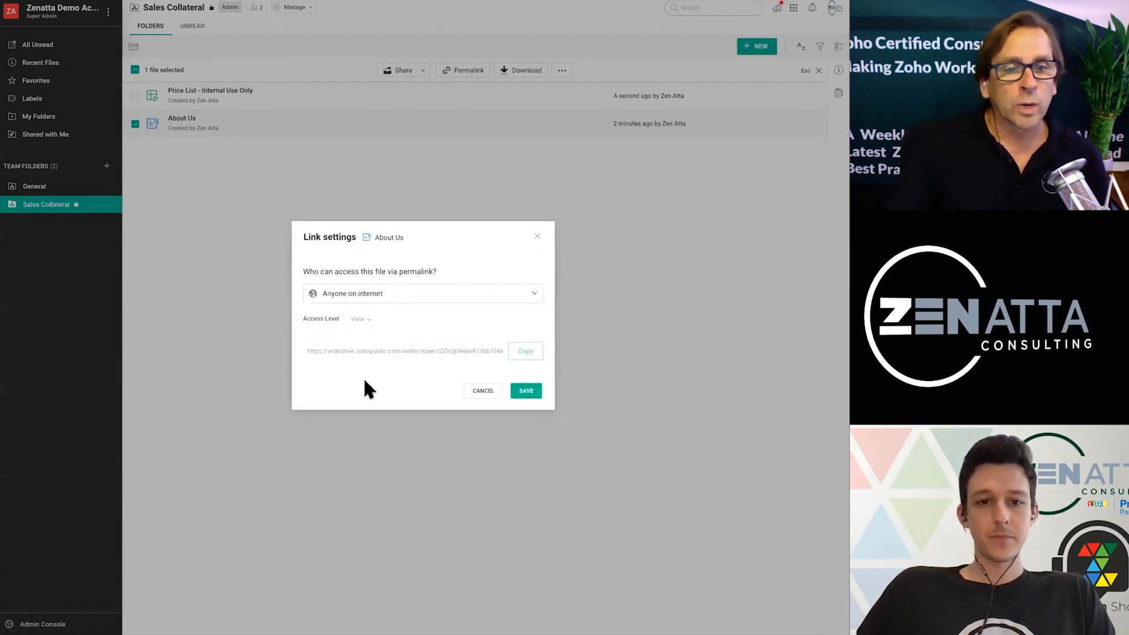
{"action": "mouse_move", "coordinate": [459, 319]}
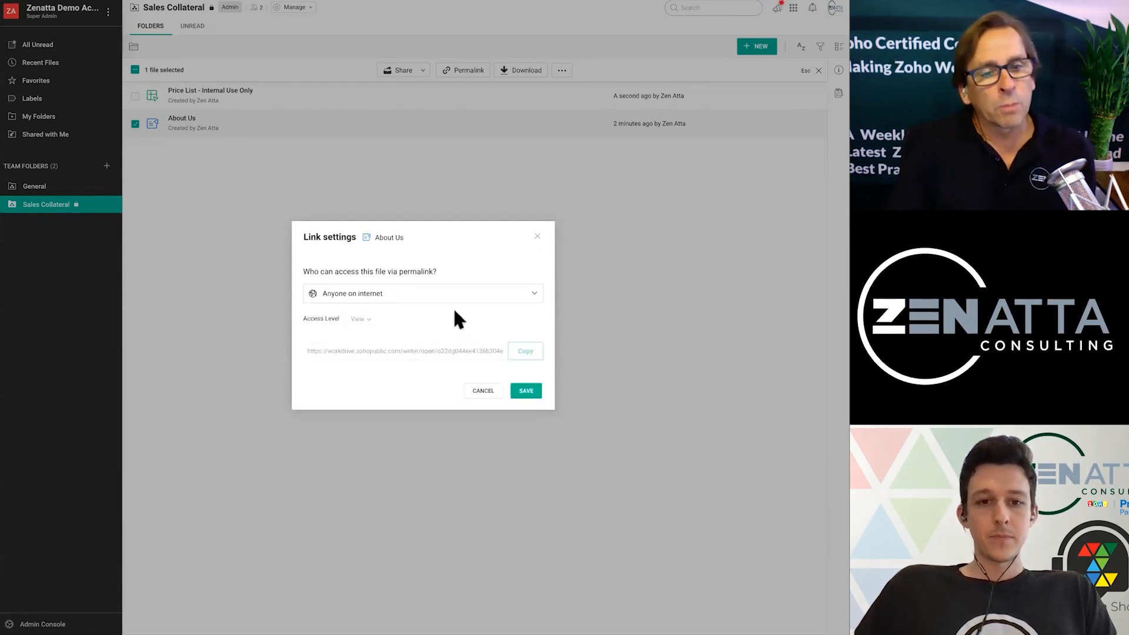
{"action": "mouse_move", "coordinate": [434, 317]}
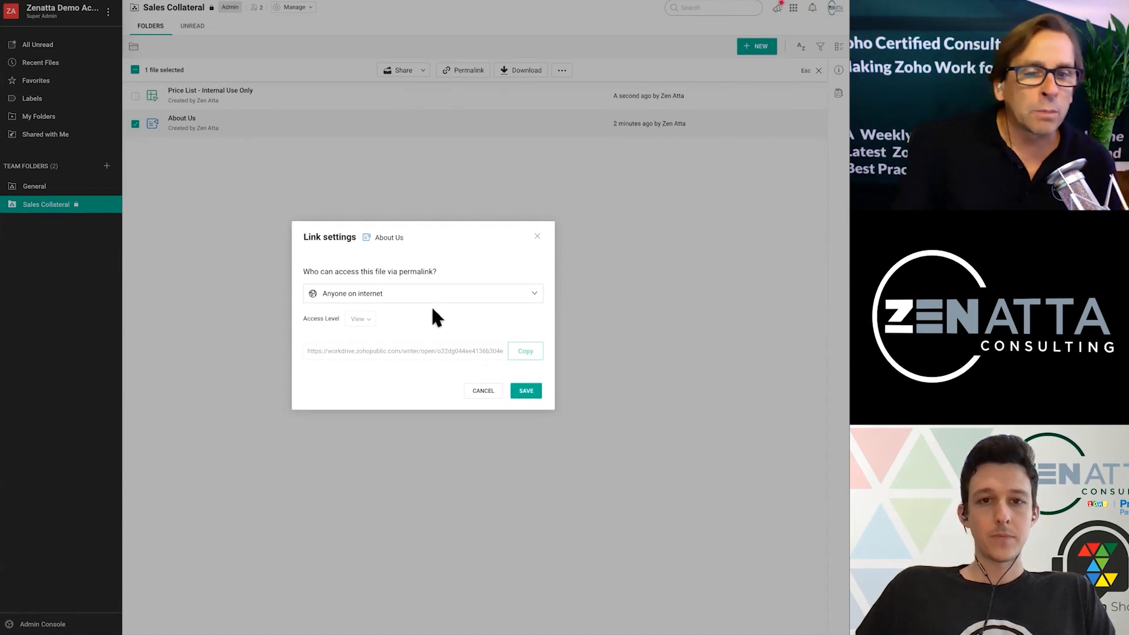
{"action": "mouse_move", "coordinate": [447, 306]}
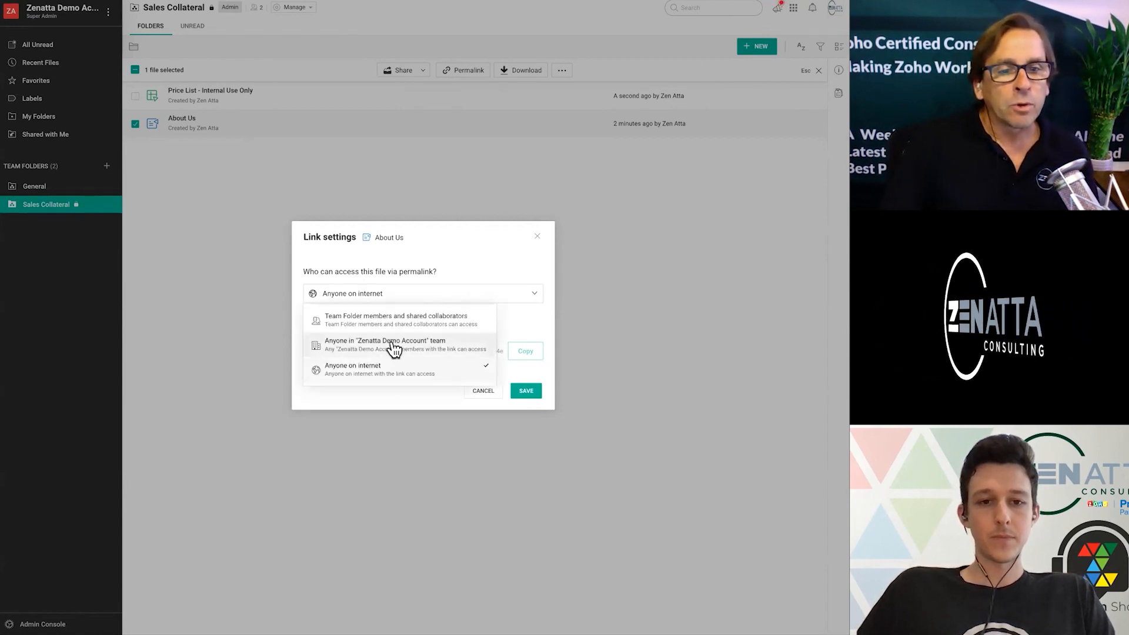
{"action": "left_click", "coordinate": [386, 344]}
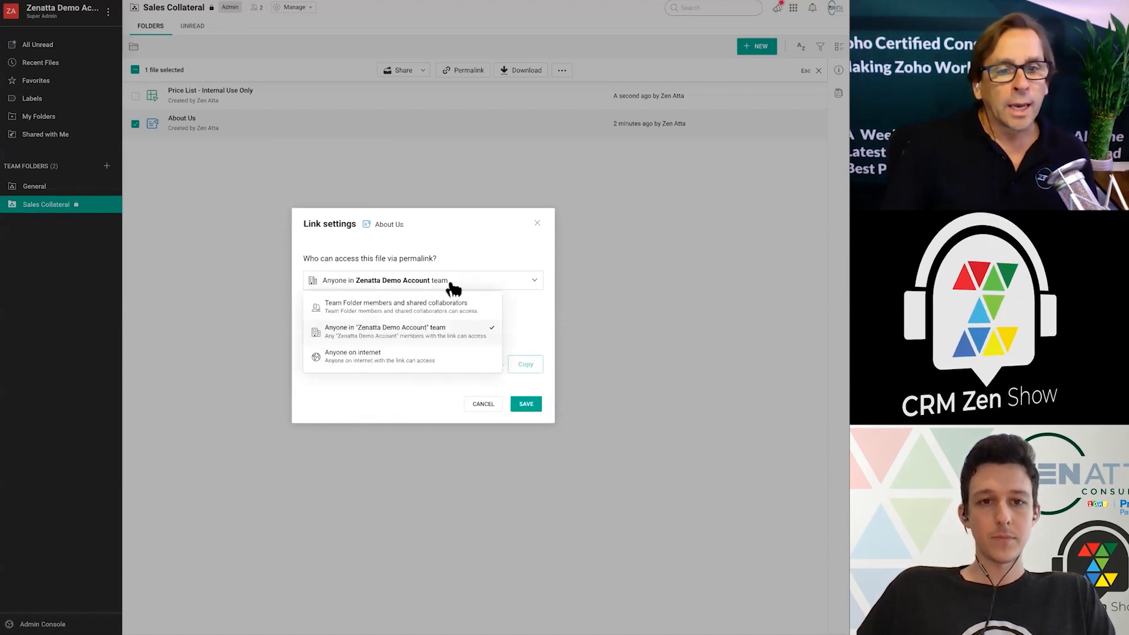
{"action": "left_click", "coordinate": [395, 306]}
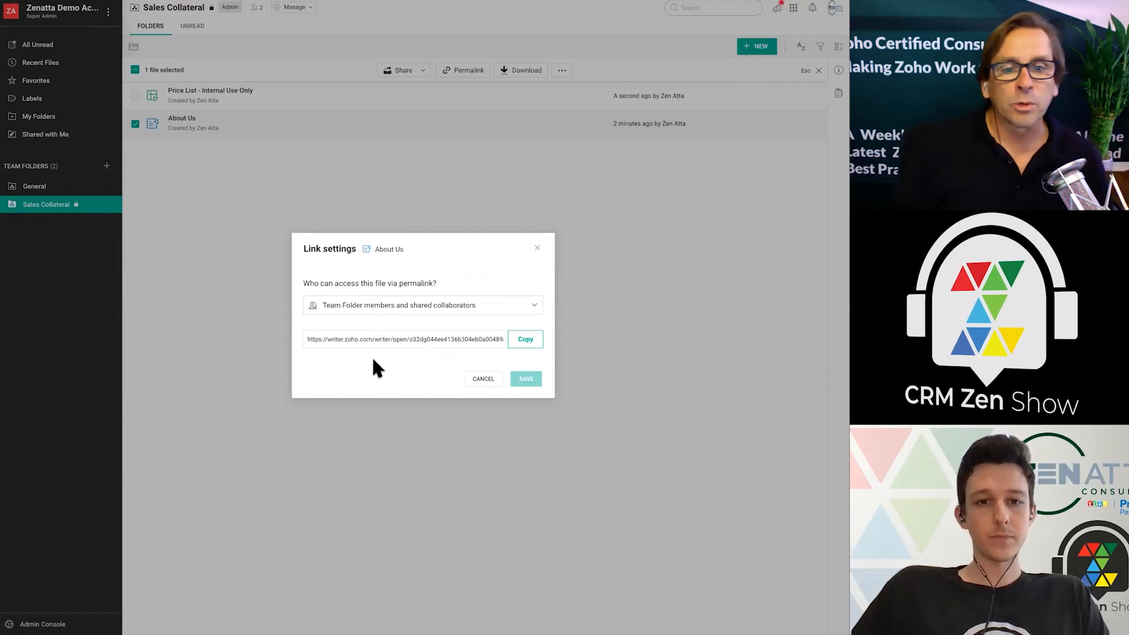
{"action": "mouse_move", "coordinate": [496, 353]}
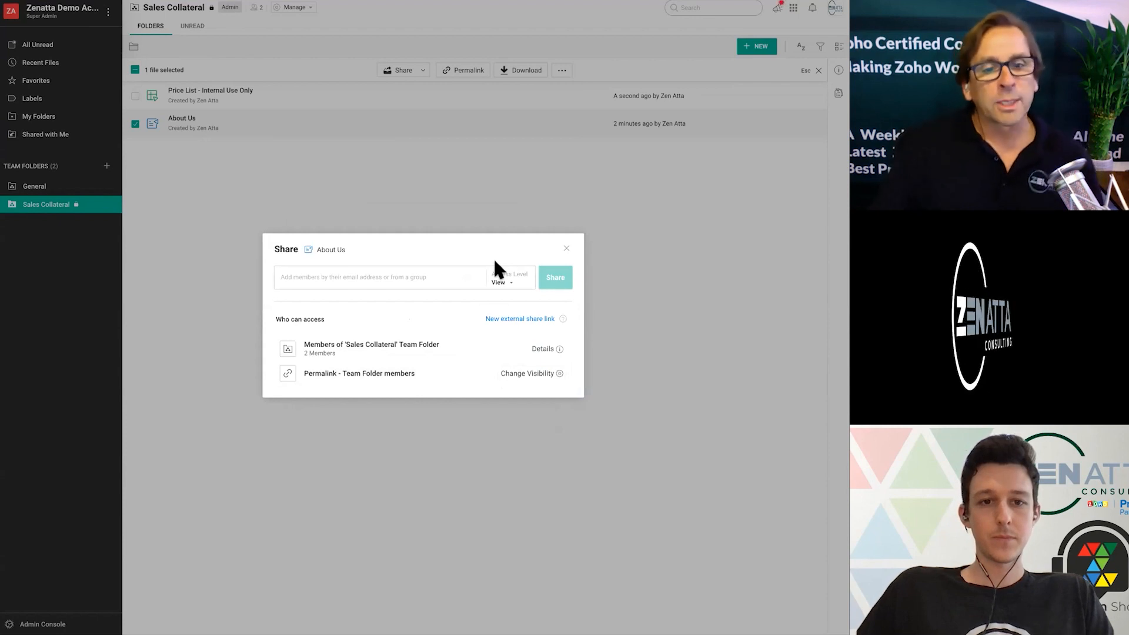
{"action": "mouse_move", "coordinate": [453, 328]}
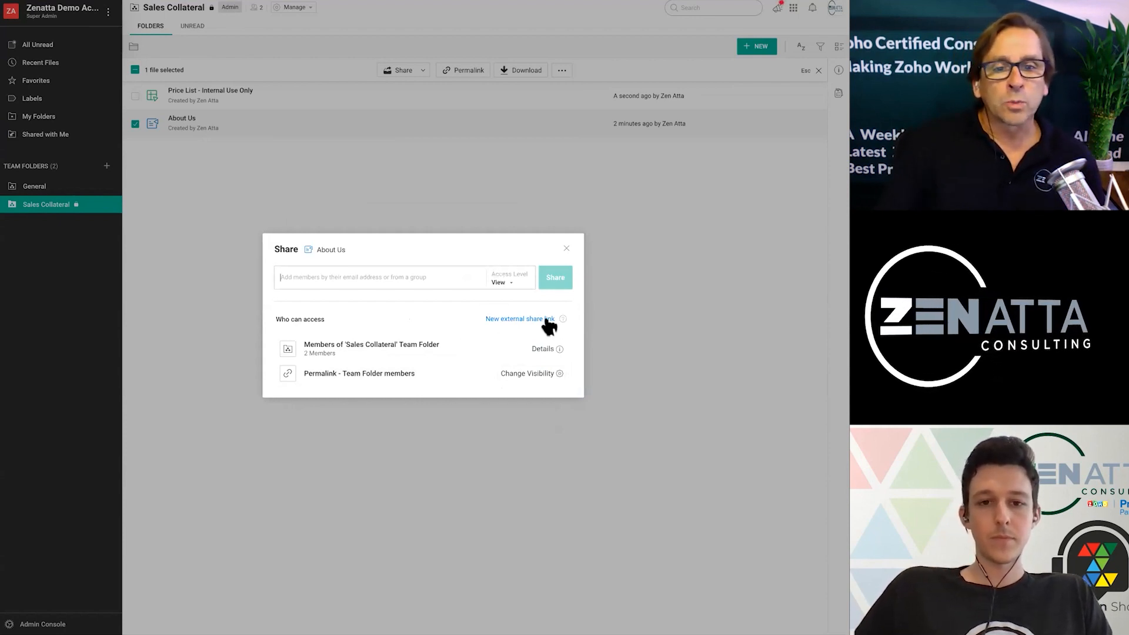
Start a new external share link named 'To Share With Customers' with View access level
{"action": "left_click", "coordinate": [515, 319]}
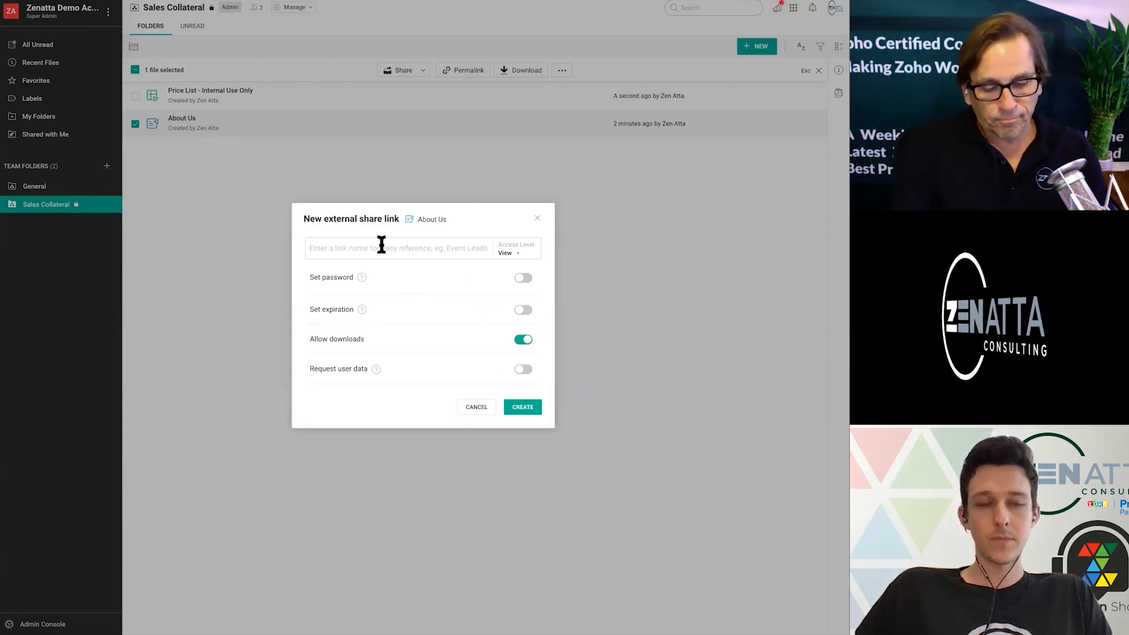
{"action": "type", "text": "To"}
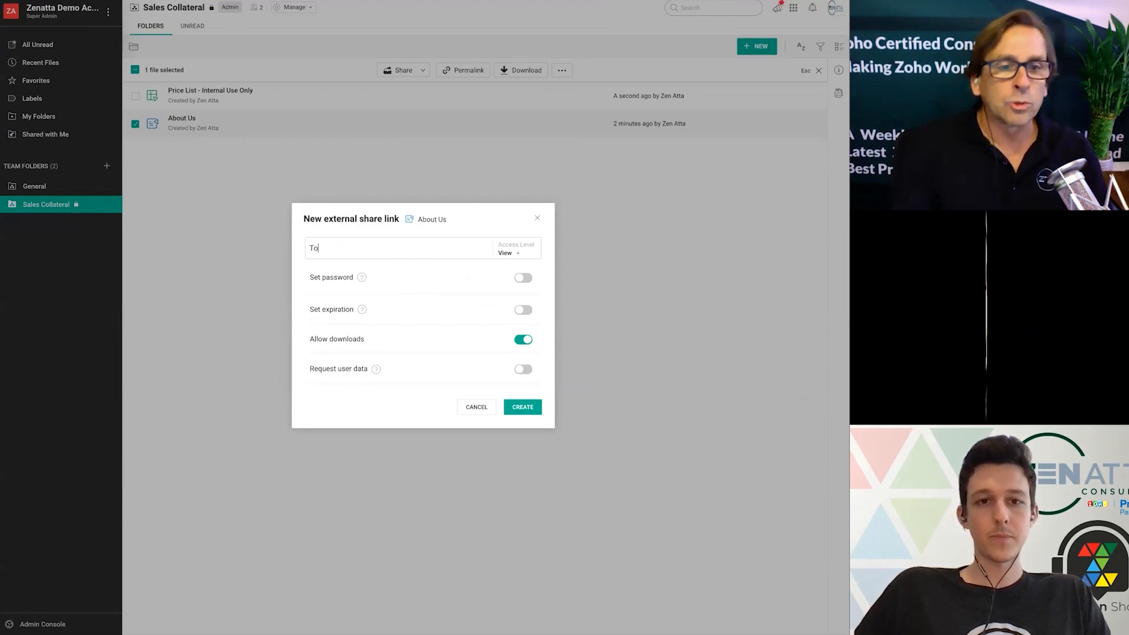
{"action": "type", "text": "Share With"}
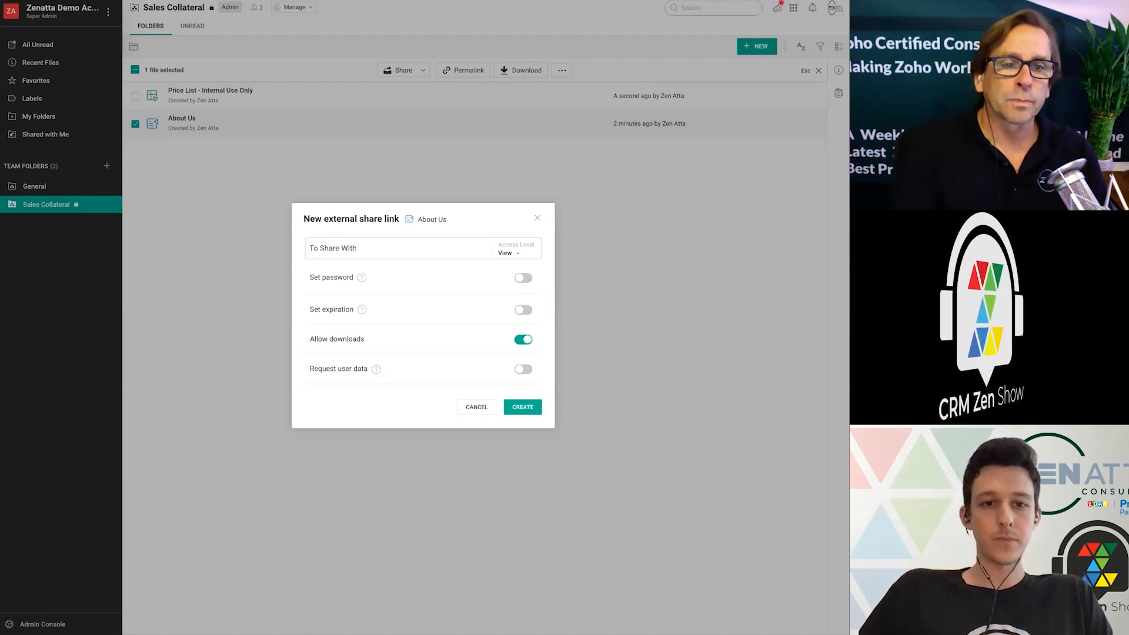
{"action": "type", "text": "Customers"}
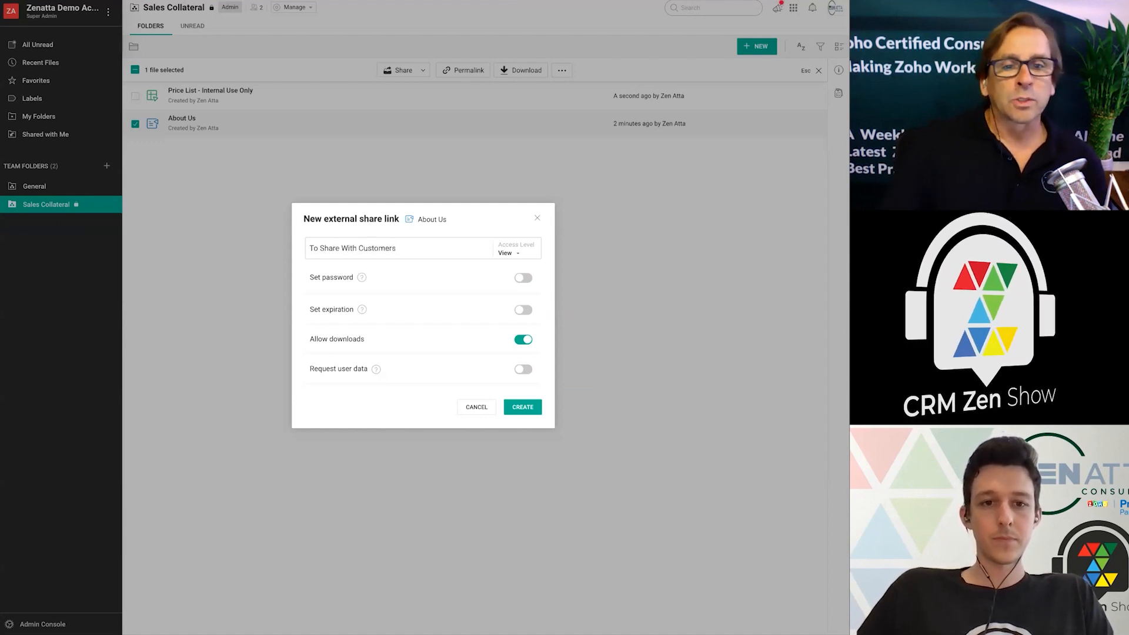
{"action": "left_click", "coordinate": [509, 253]}
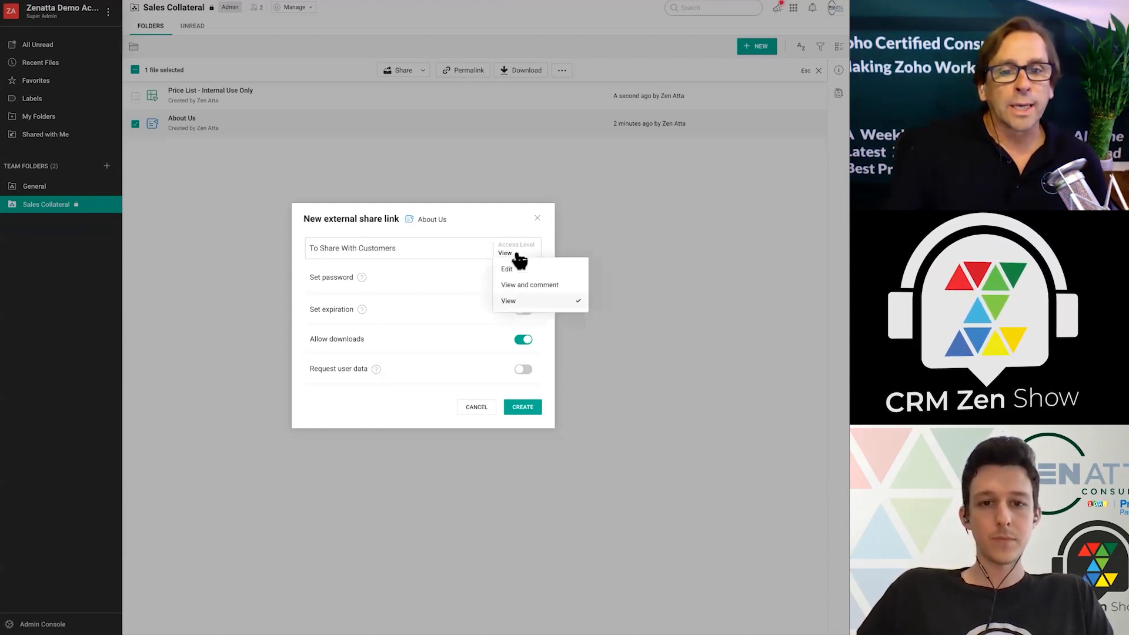
{"action": "mouse_move", "coordinate": [521, 289]}
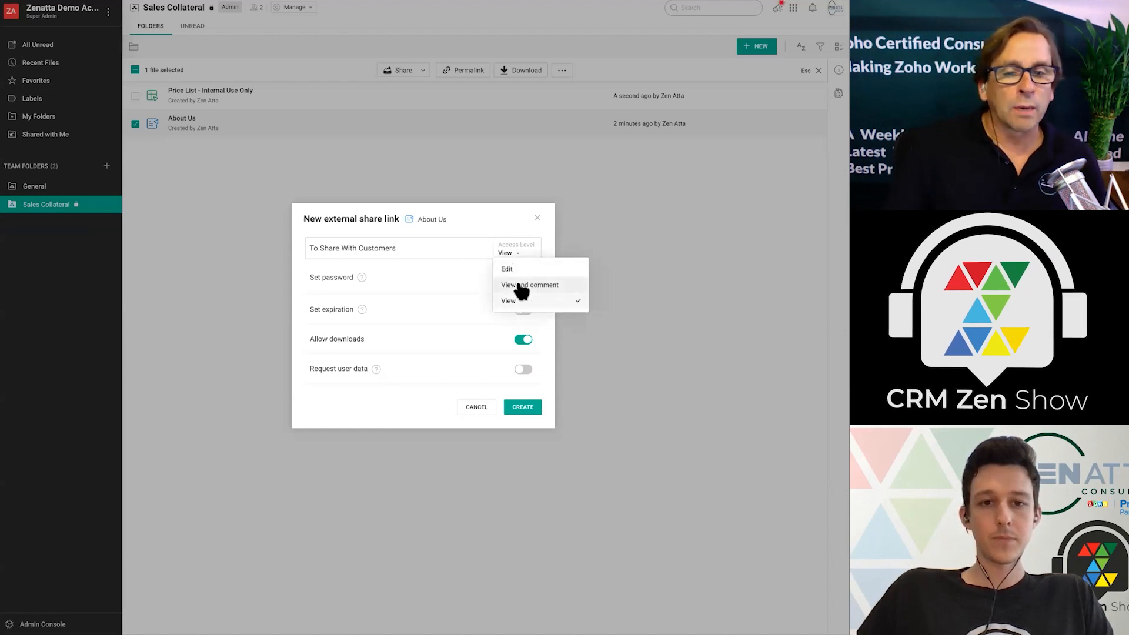
{"action": "left_click", "coordinate": [508, 299]}
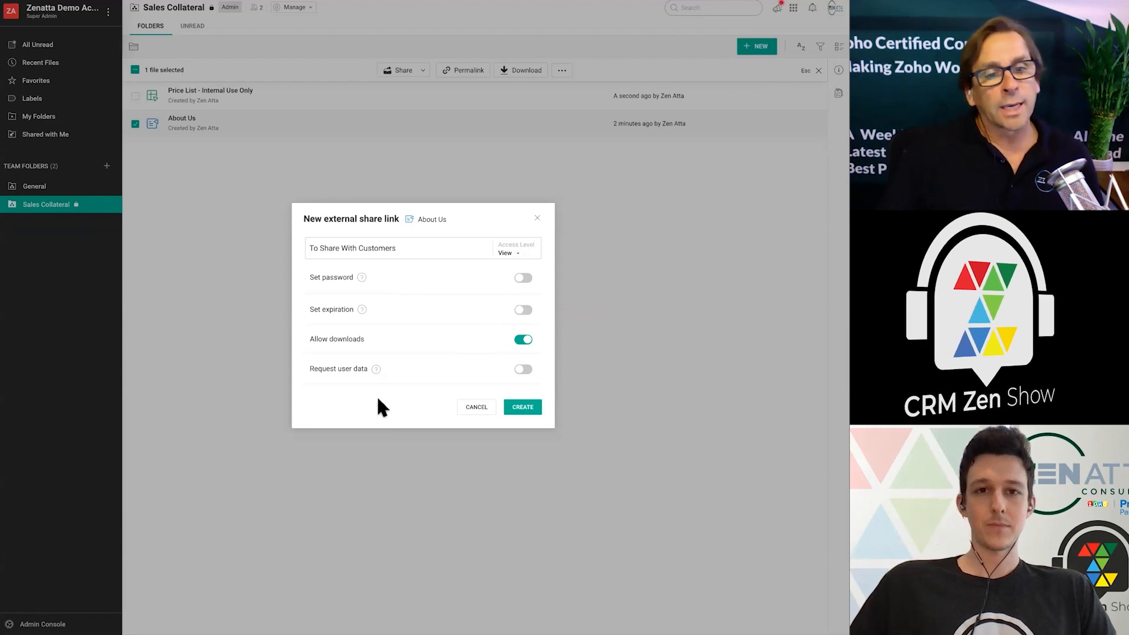
{"action": "mouse_move", "coordinate": [360, 408]}
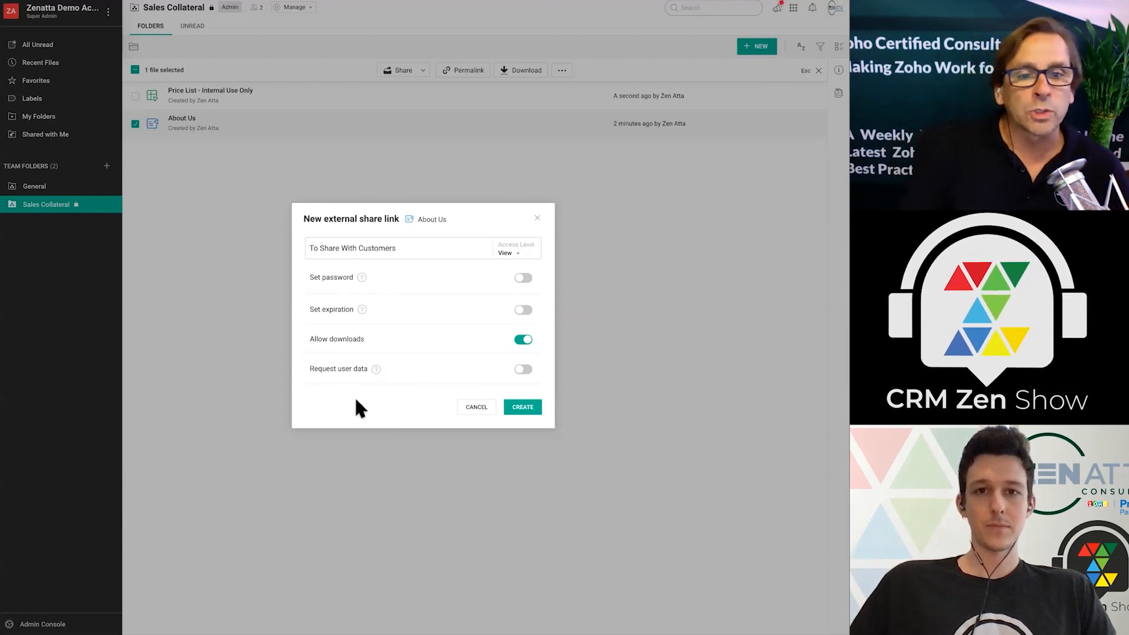
{"action": "mouse_move", "coordinate": [376, 368]}
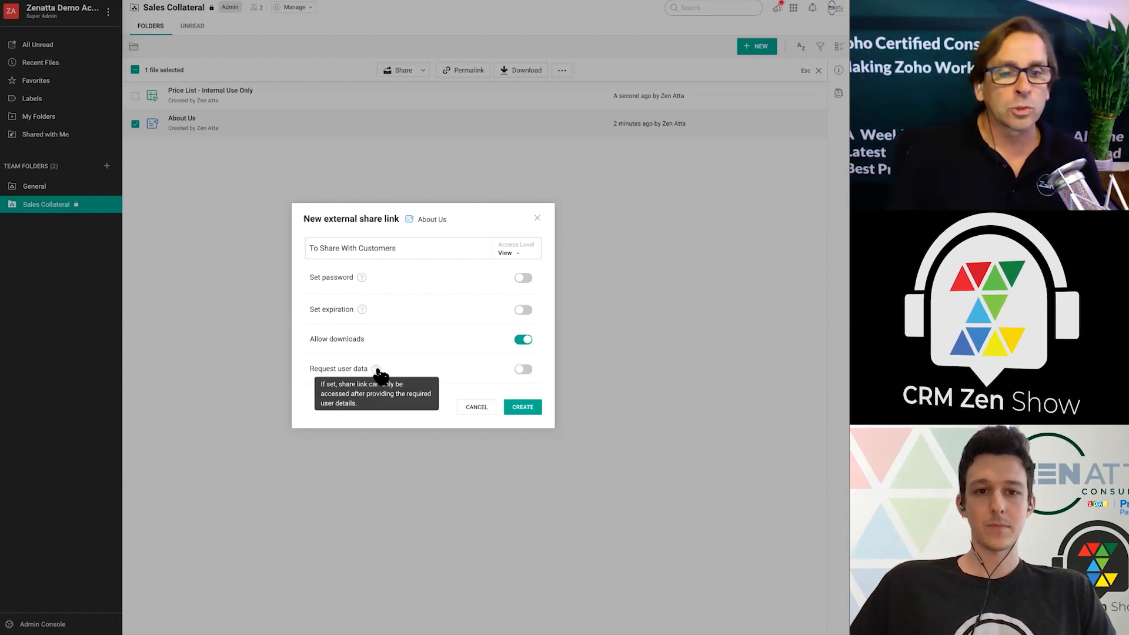
{"action": "mouse_move", "coordinate": [321, 419]}
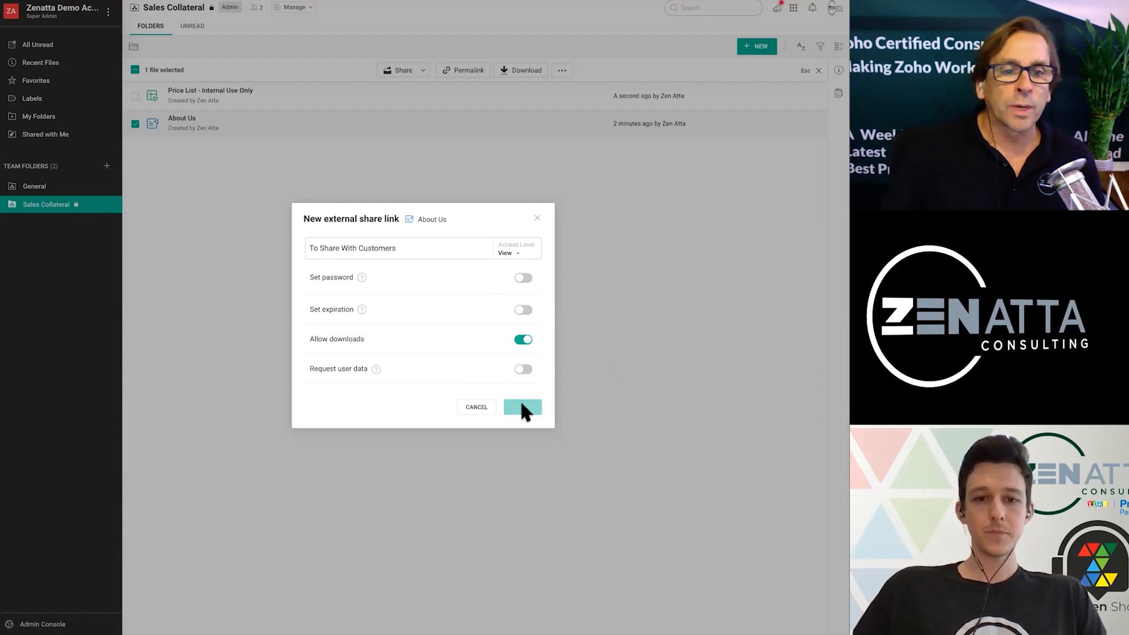
Create the external share link so its URL is generated
{"action": "left_click", "coordinate": [522, 407]}
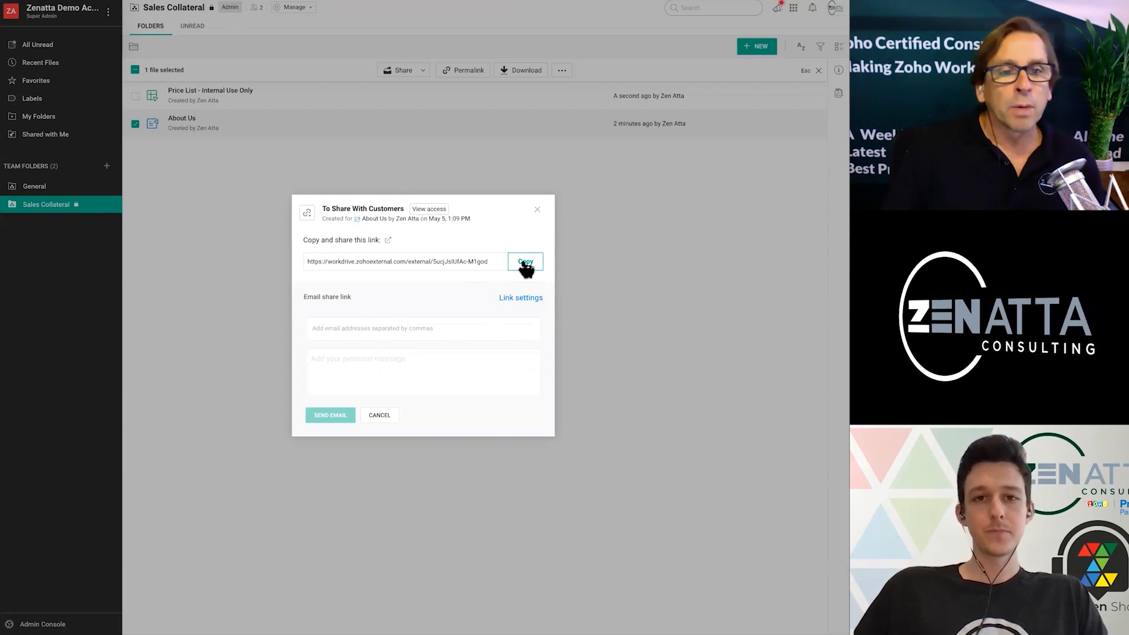
{"action": "mouse_move", "coordinate": [388, 419]}
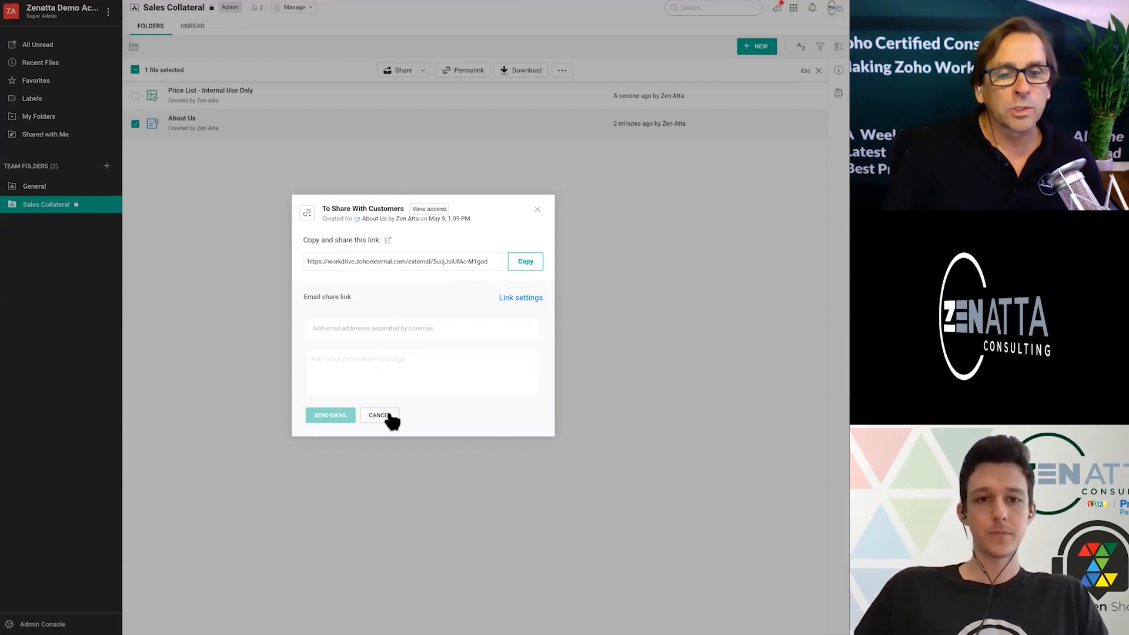
Dismiss the link details and close the Share dialog, leaving the new link listed for About Us
{"action": "left_click", "coordinate": [377, 415]}
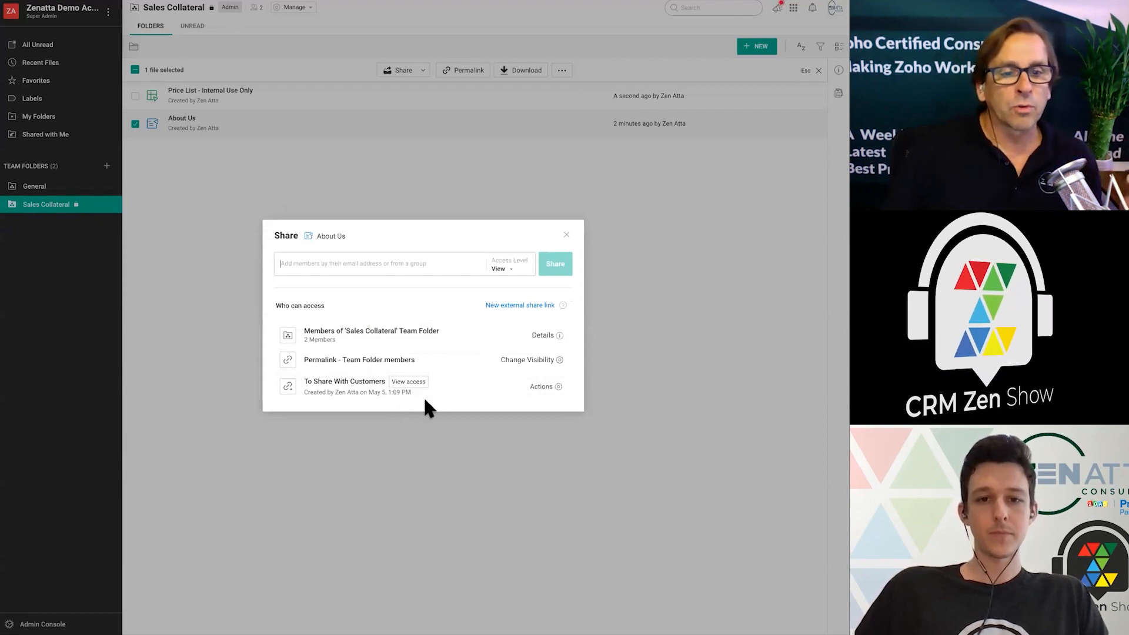
{"action": "mouse_move", "coordinate": [302, 389]}
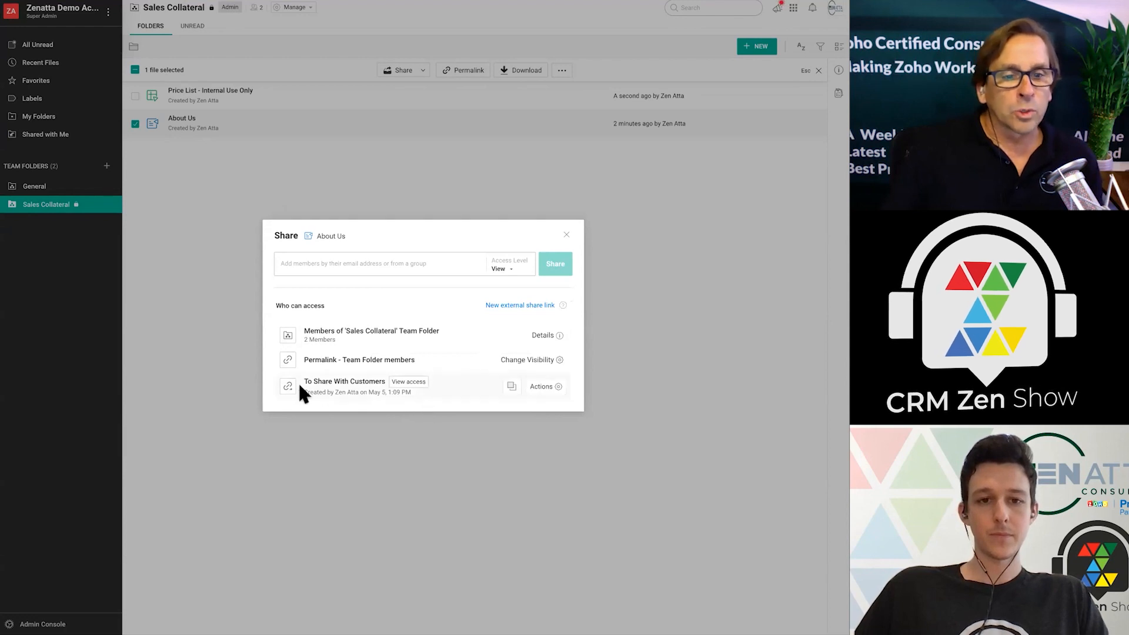
{"action": "mouse_move", "coordinate": [328, 374]}
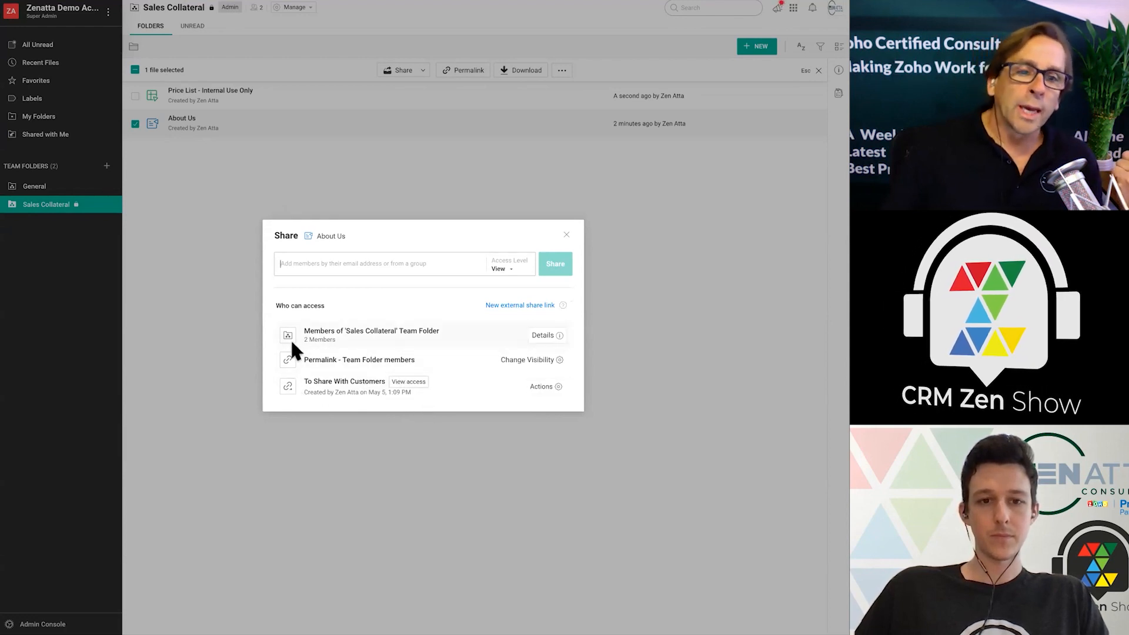
{"action": "mouse_move", "coordinate": [474, 331]}
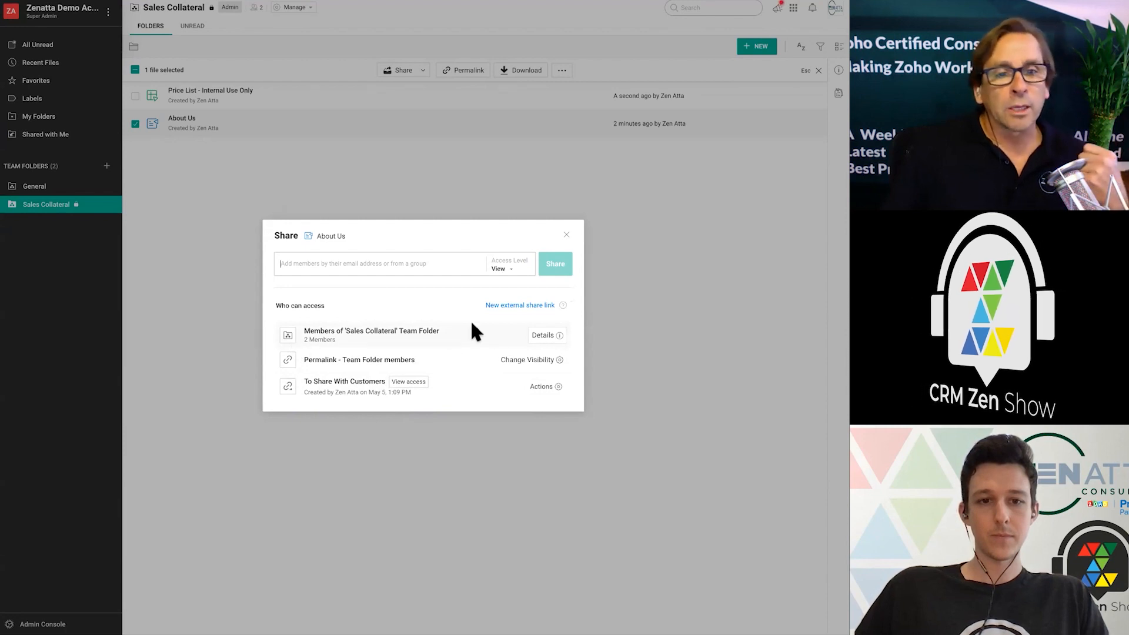
{"action": "mouse_move", "coordinate": [352, 160]}
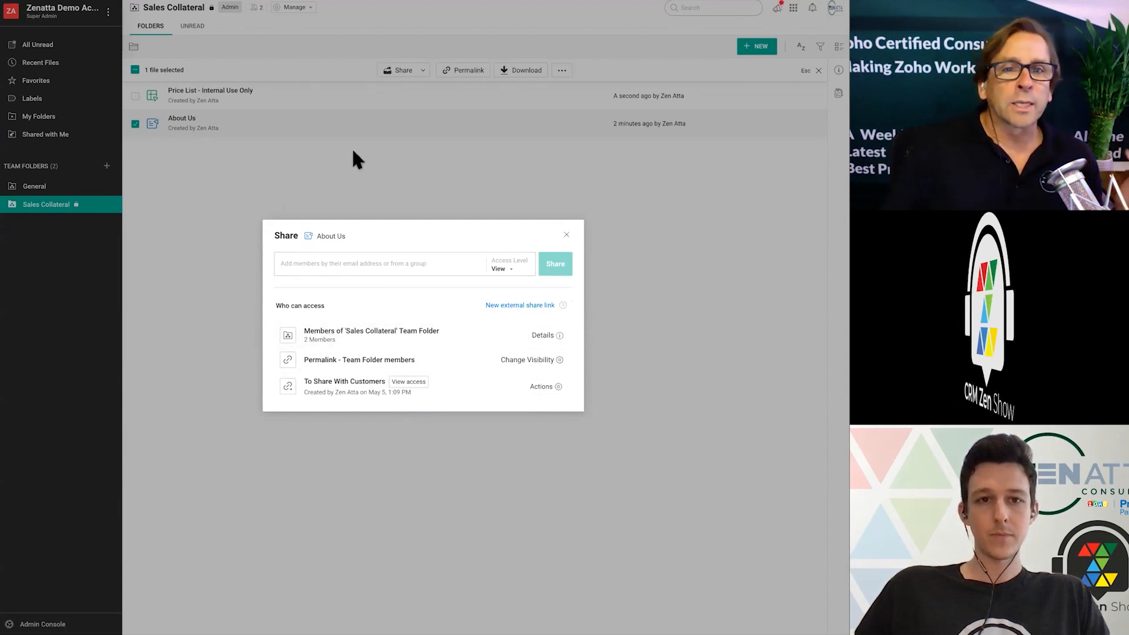
{"action": "left_click", "coordinate": [565, 235]}
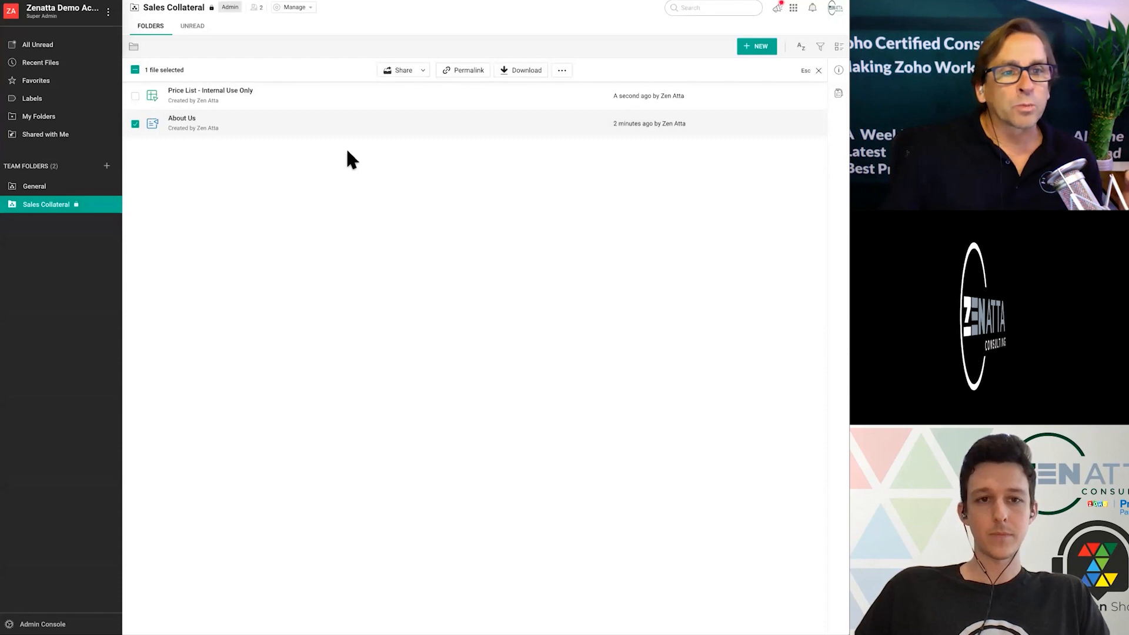